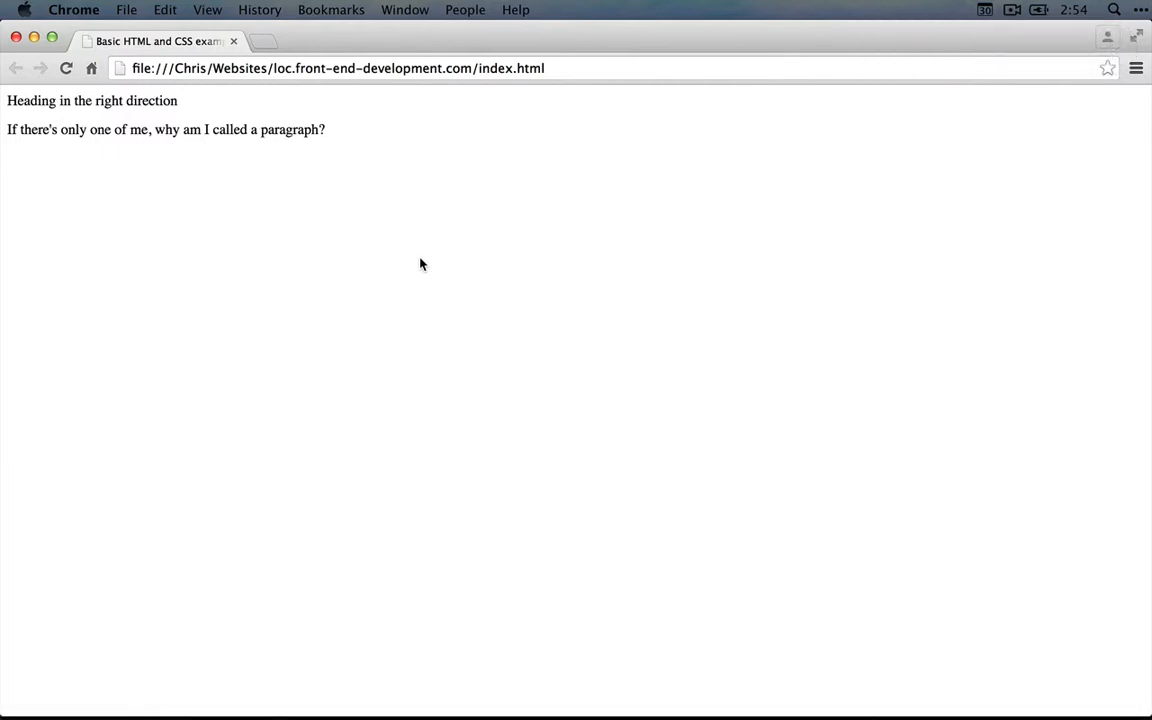
mouse_move(127, 143)
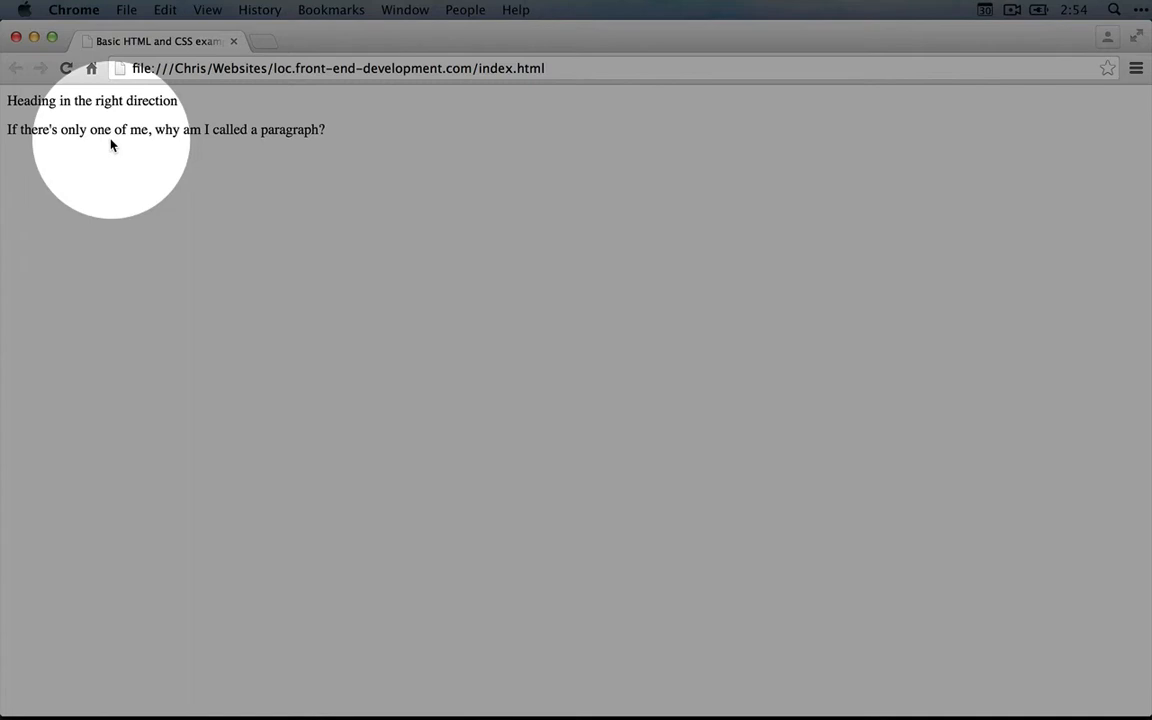
Inspect the h1 heading from its context menu to show its inline font styles in DevTools.
right_click(110, 100)
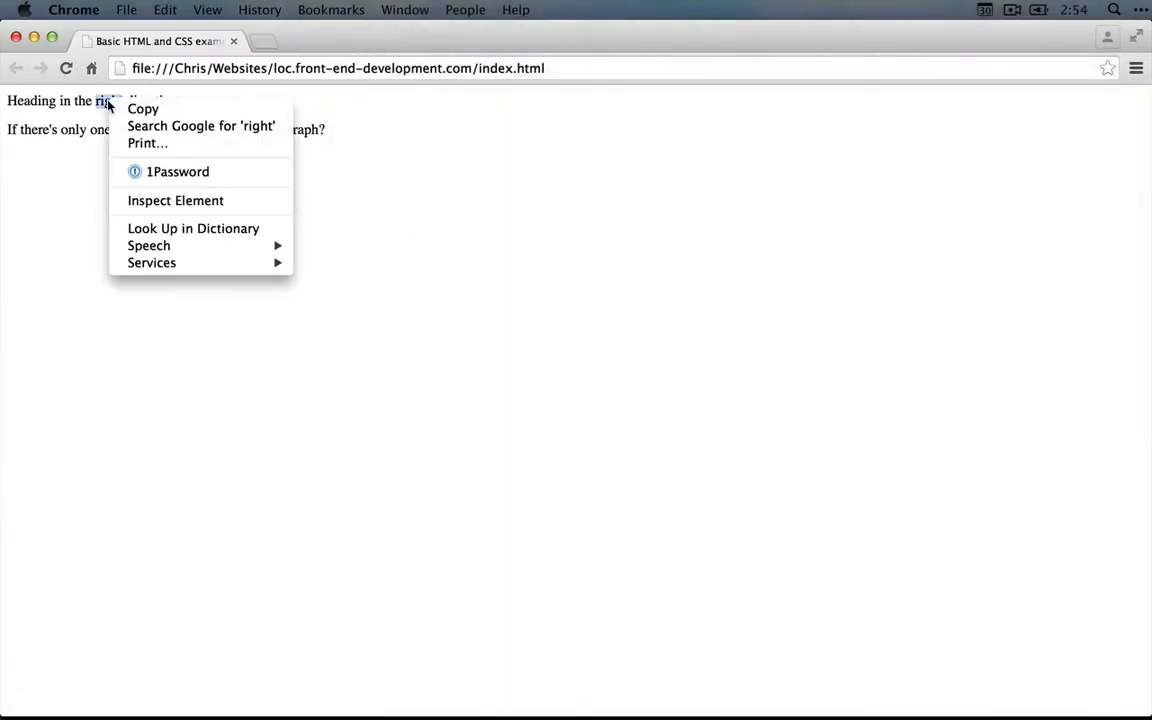
click(185, 202)
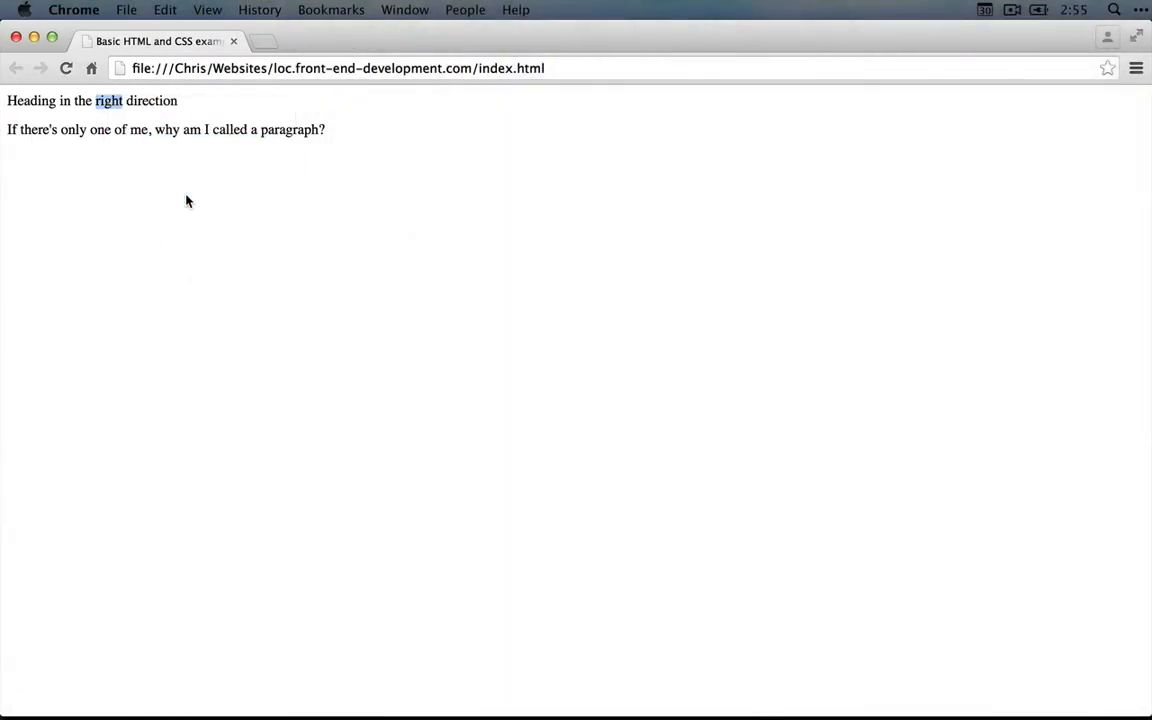
right_click(108, 100)
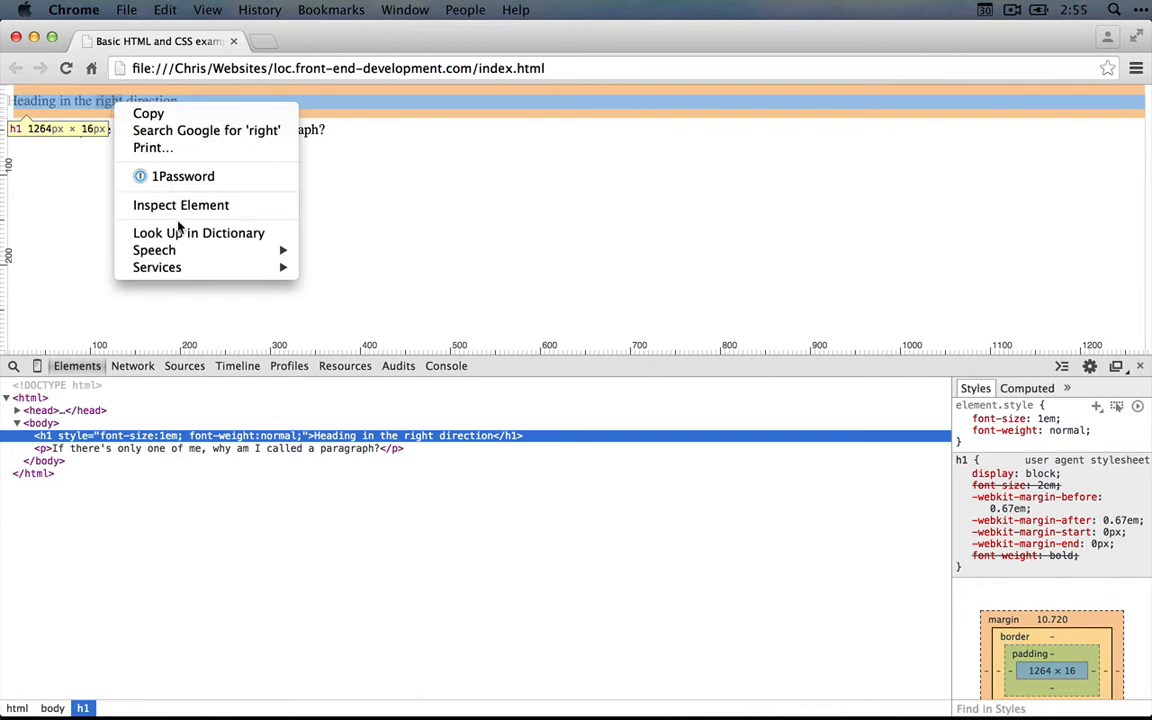
mouse_move(181, 205)
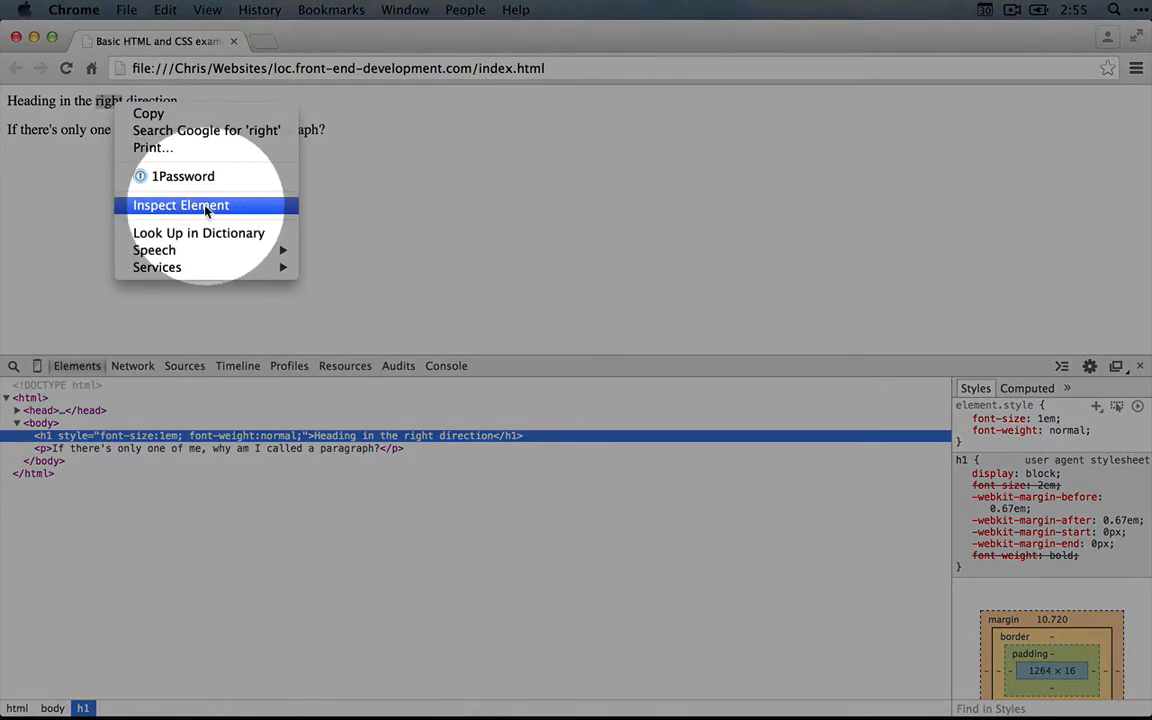
click(181, 205)
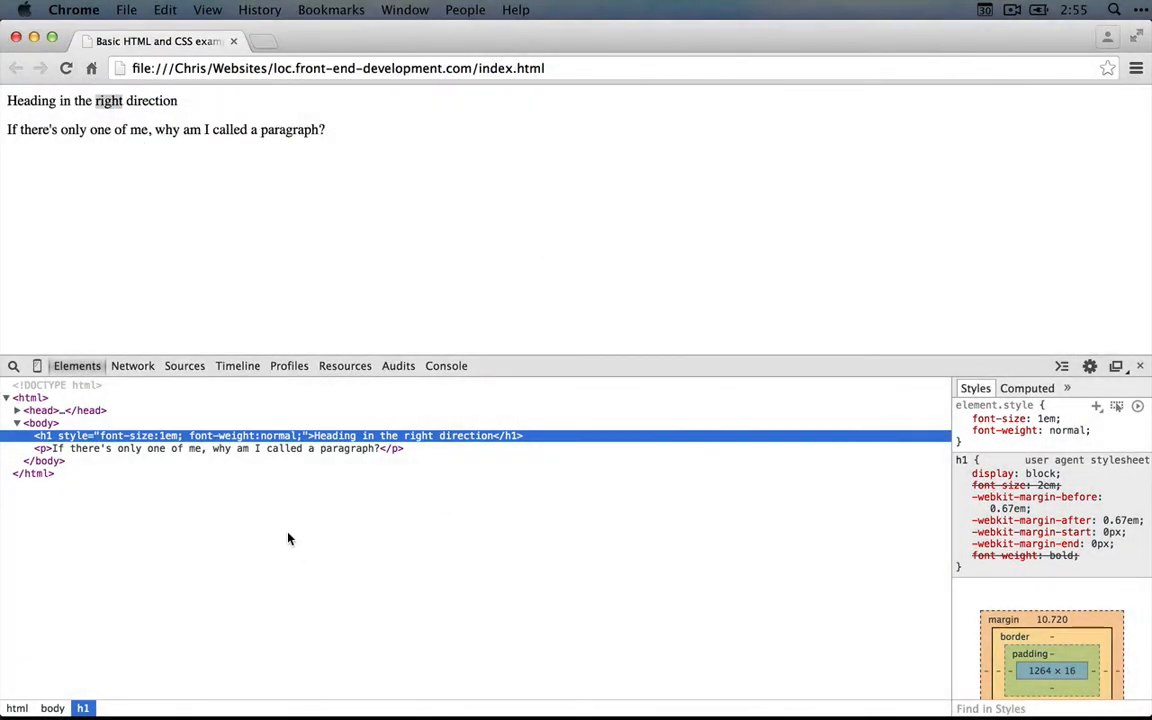
mouse_move(70, 435)
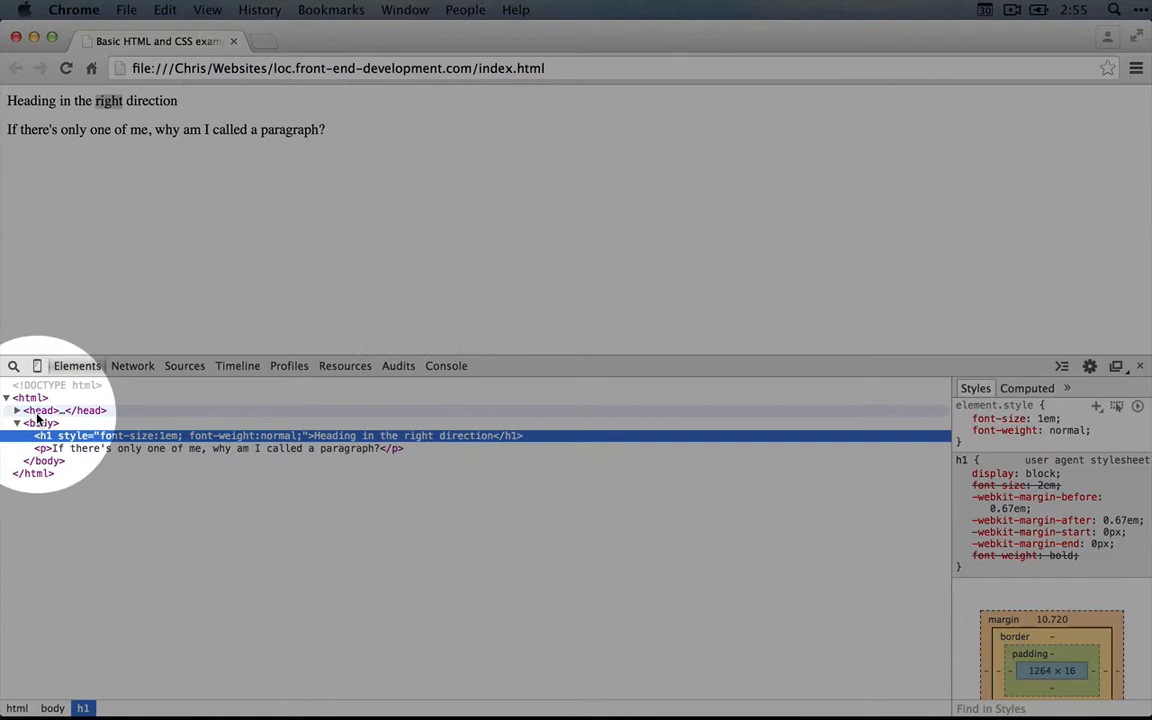
mouse_move(30, 397)
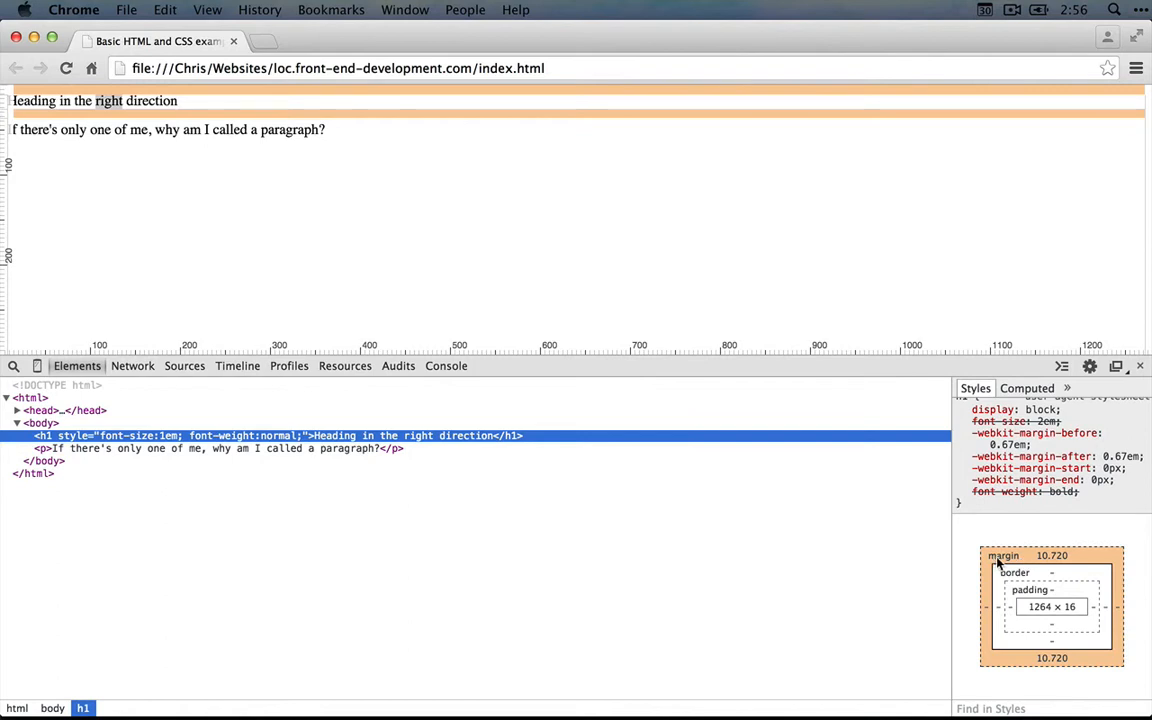
mouse_move(1025, 557)
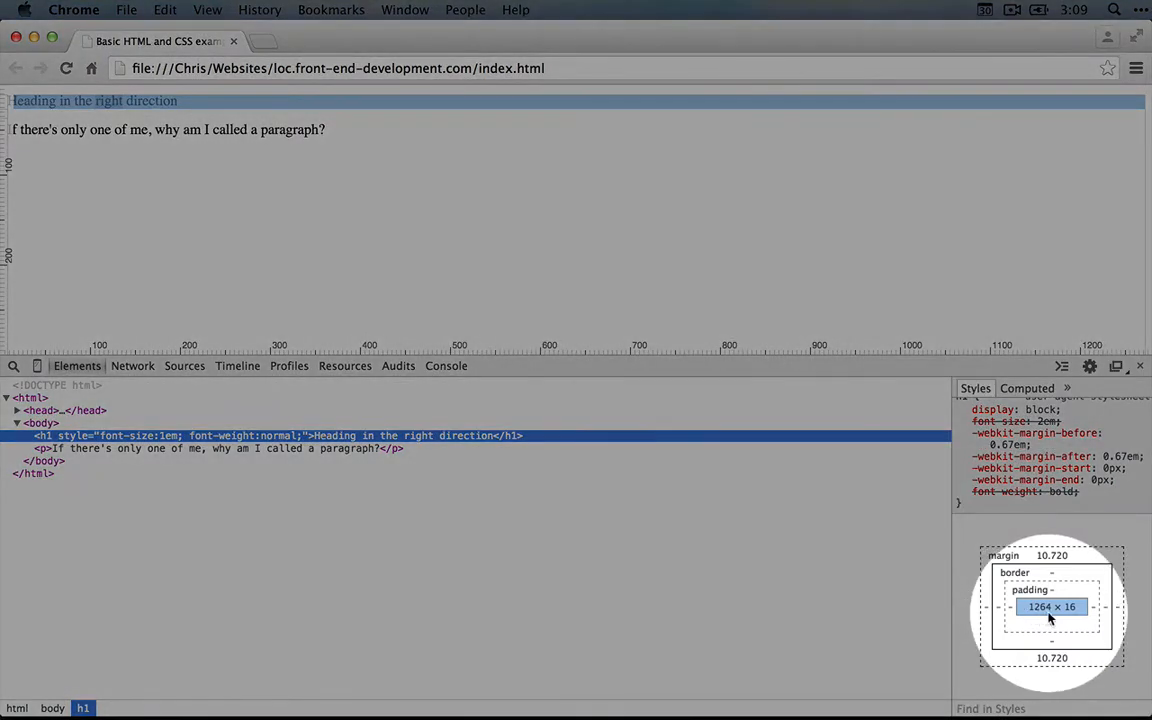
mouse_move(1065, 615)
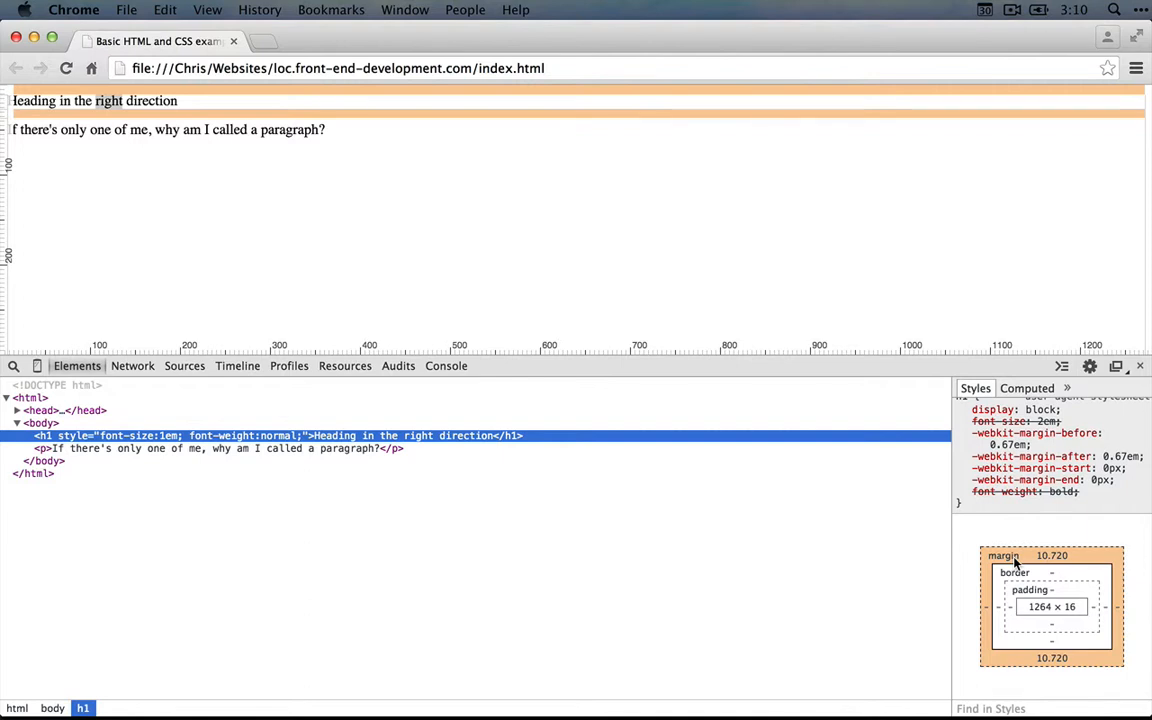
mouse_move(820, 261)
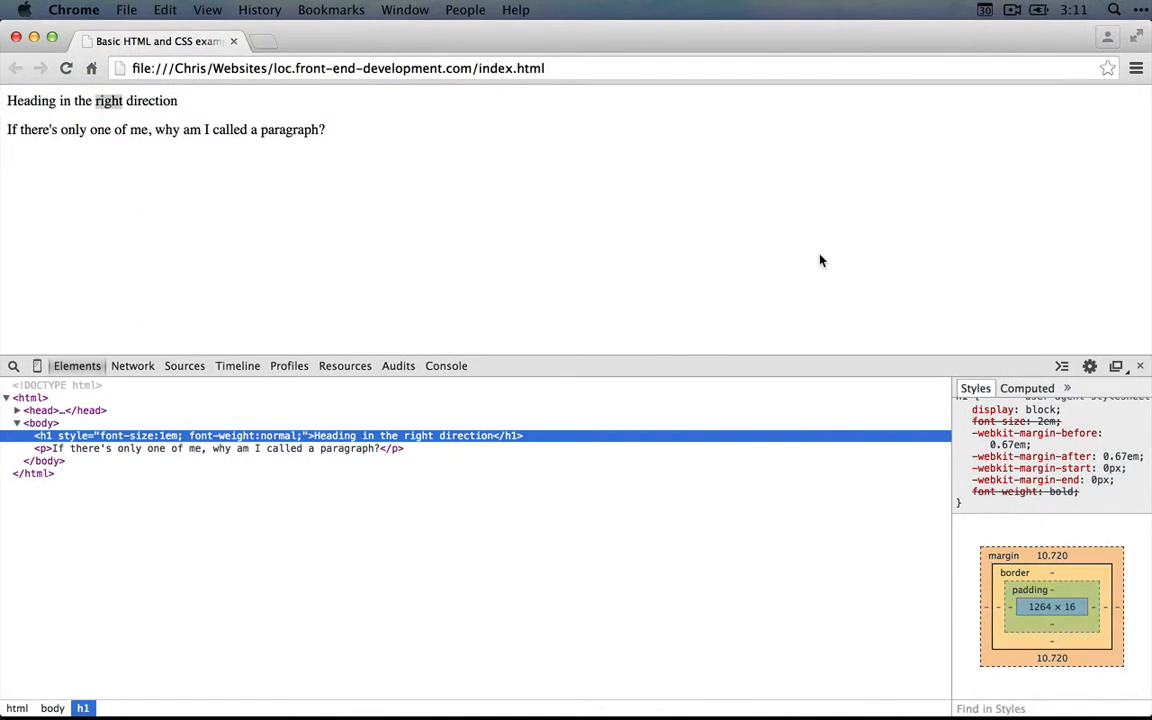